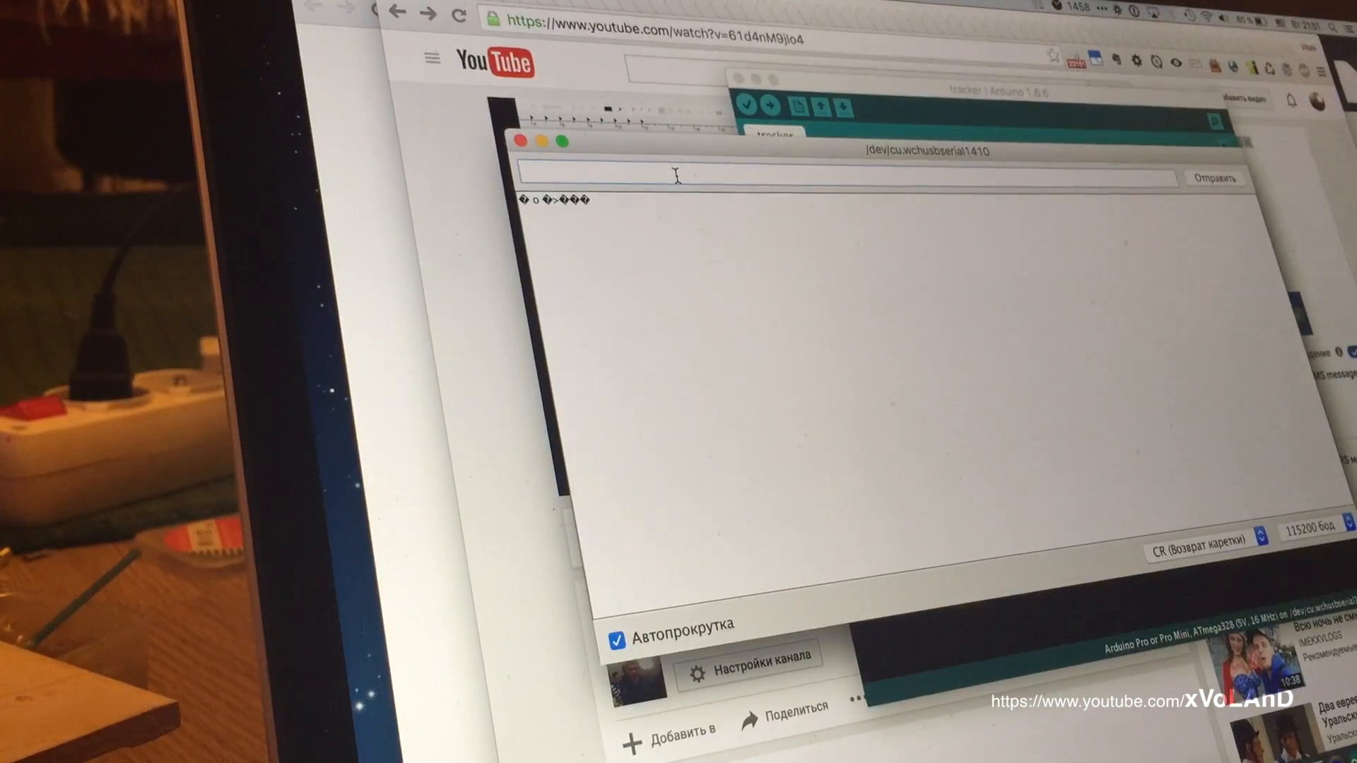
# Step: Send ATI to the module, then drop the Serial Monitor speed to 9600 baud
pyautogui.write('AT')
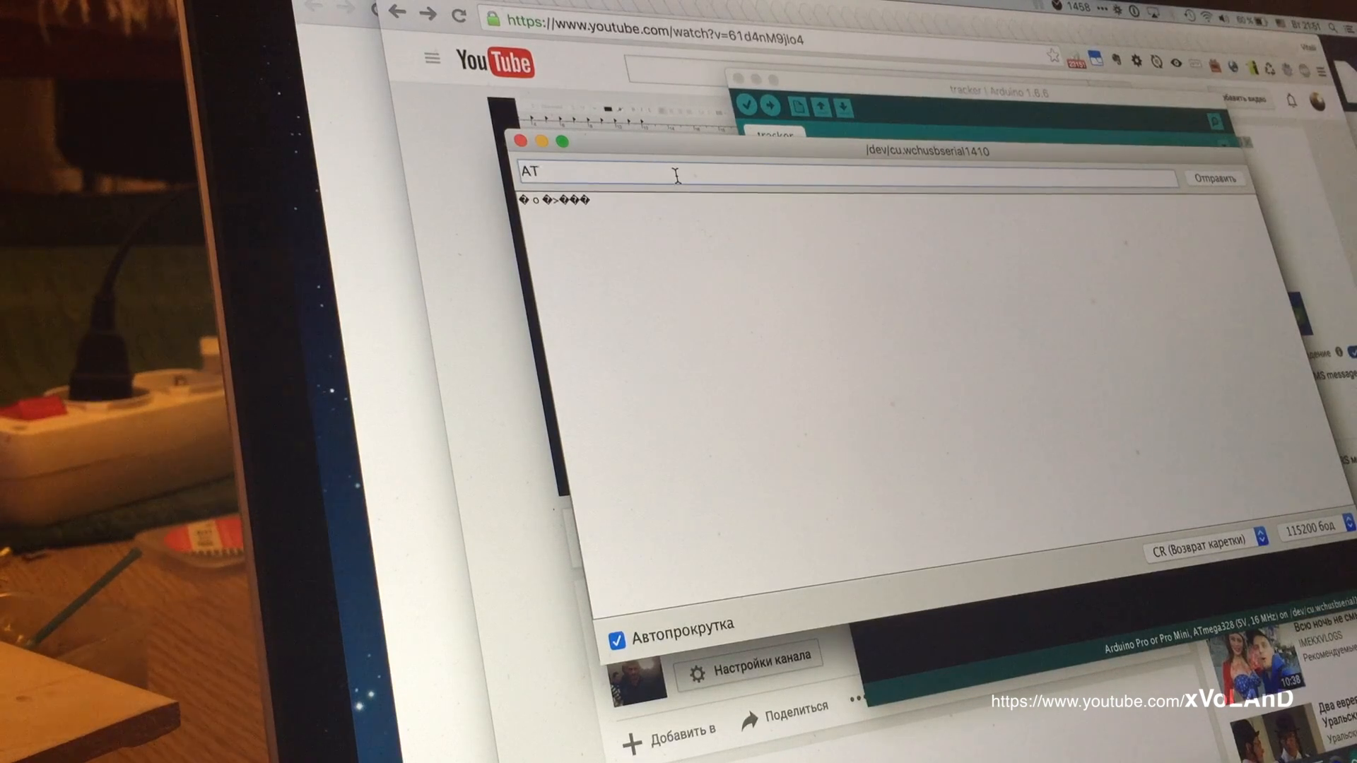
pyautogui.write('I')
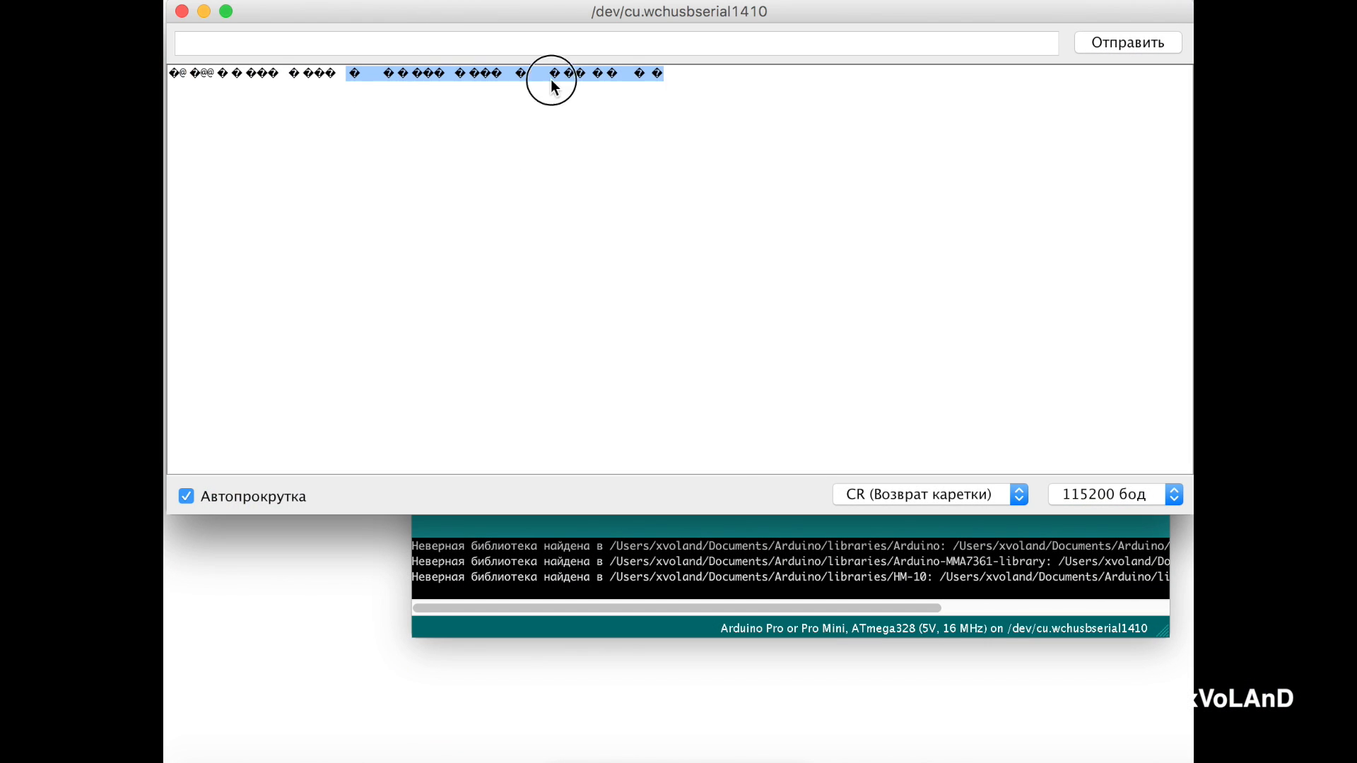
pyautogui.click(1116, 495)
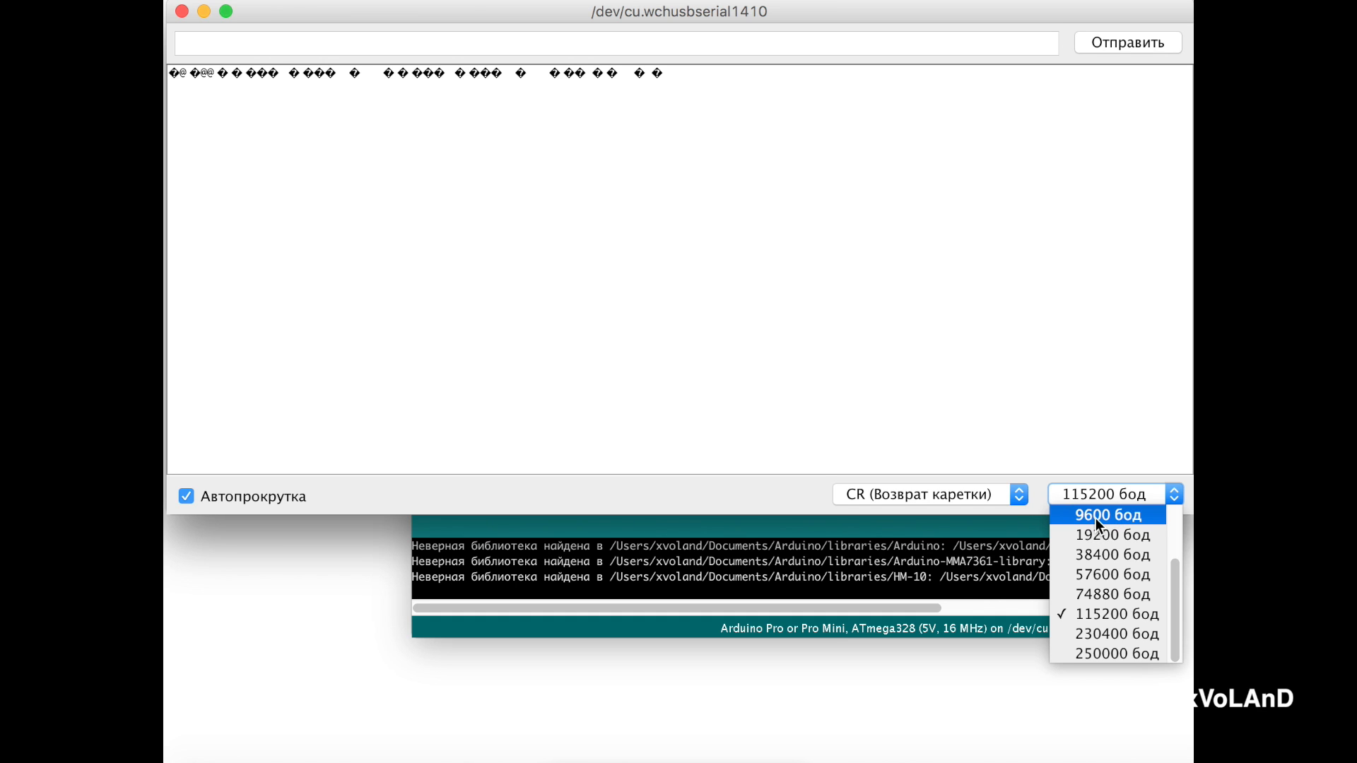
pyautogui.click(1105, 515)
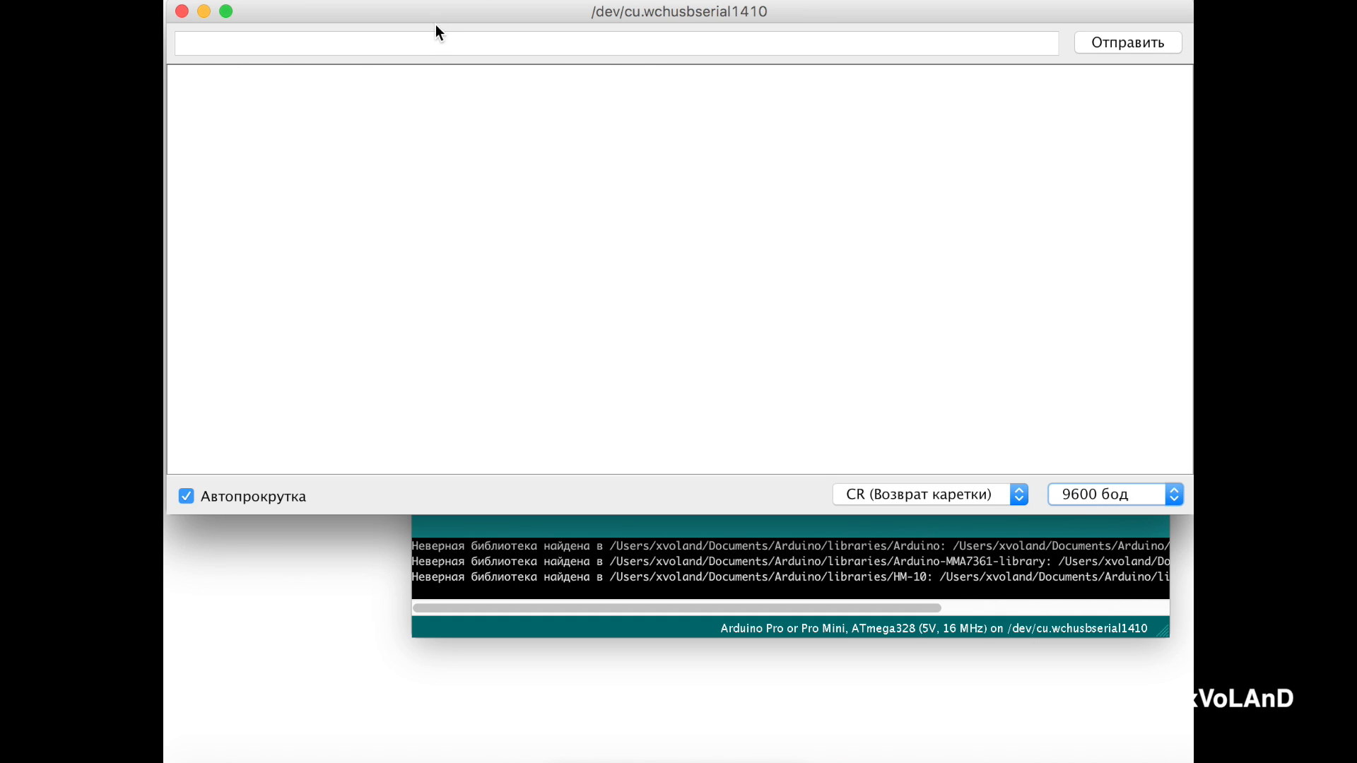
# Step: Resend a command at 9600 and switch the monitor speed to 19200 baud
pyautogui.write('A')
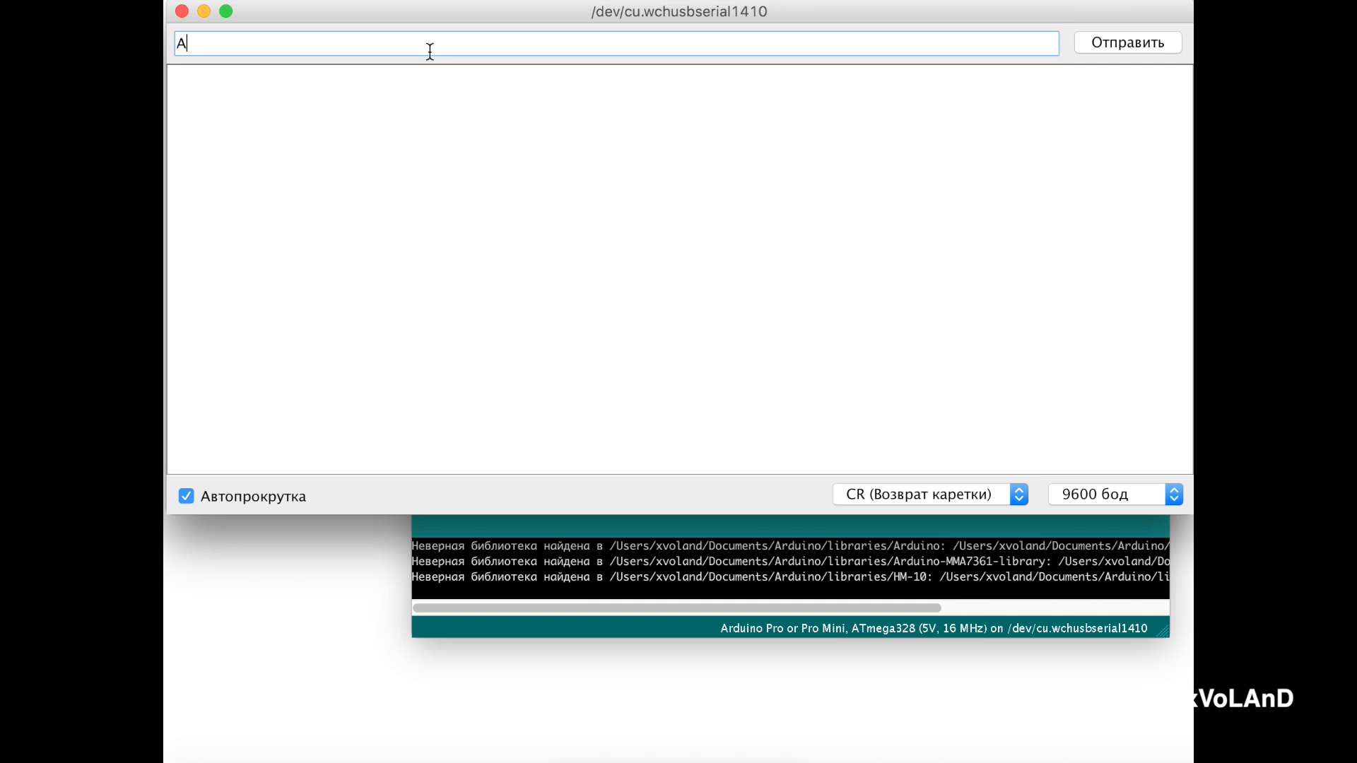
pyautogui.click(1127, 41)
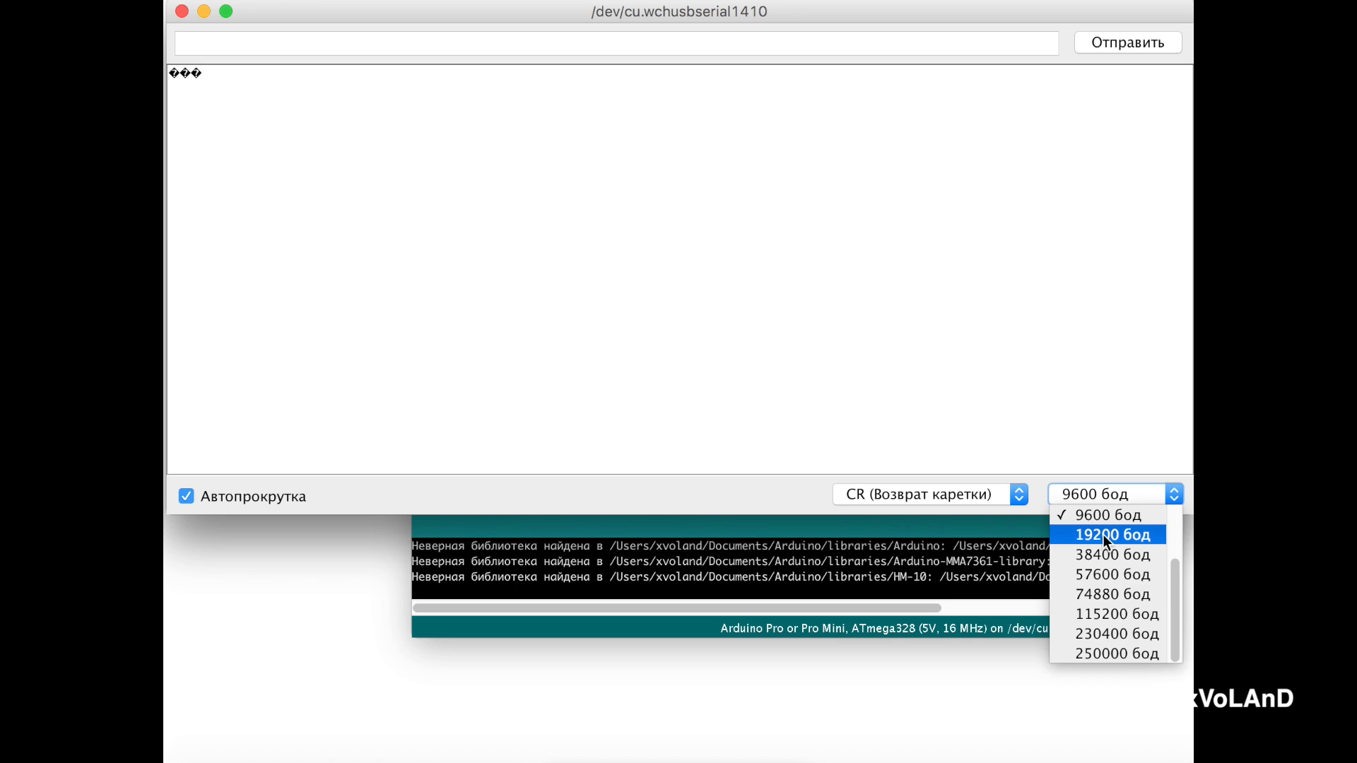
pyautogui.click(1112, 534)
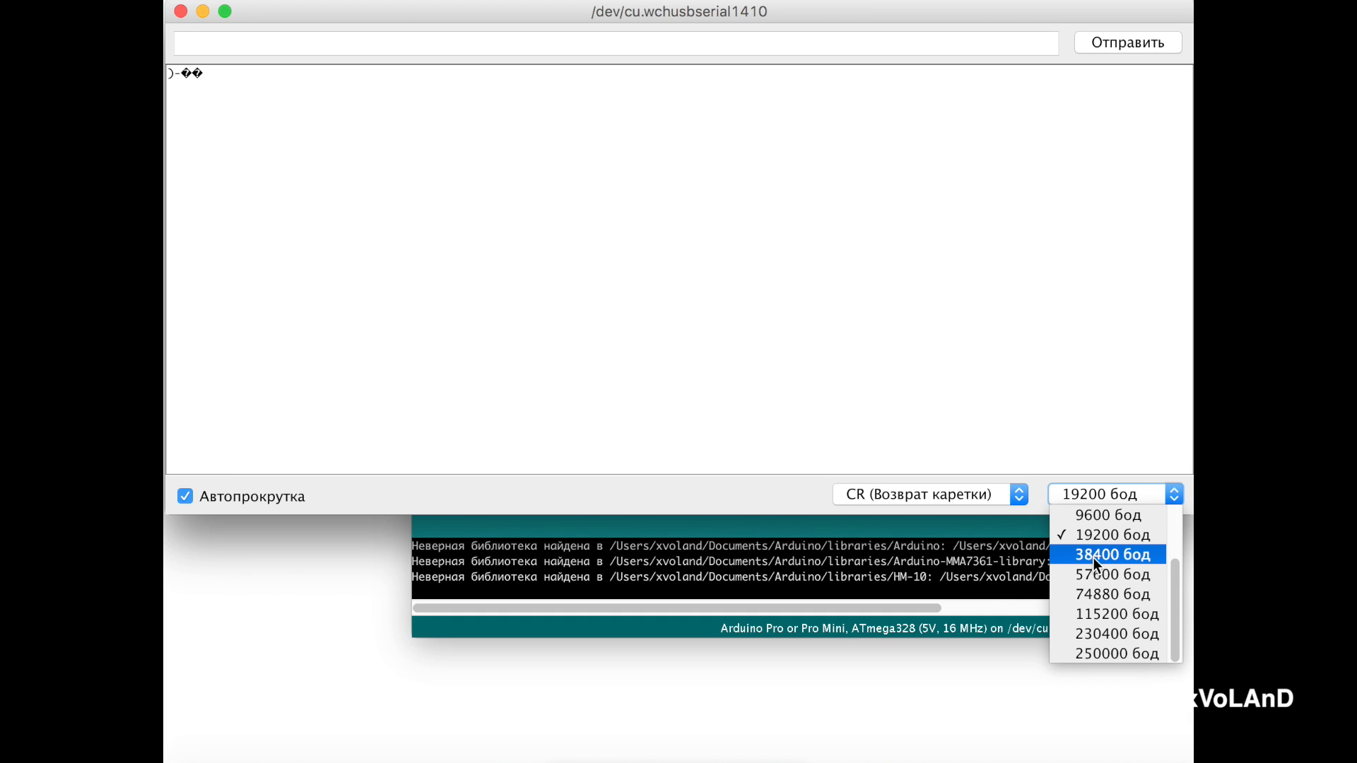
# Step: Set the monitor to 38400 baud and get a readable ATI reply identifying the NEOWAY M590
pyautogui.click(1111, 554)
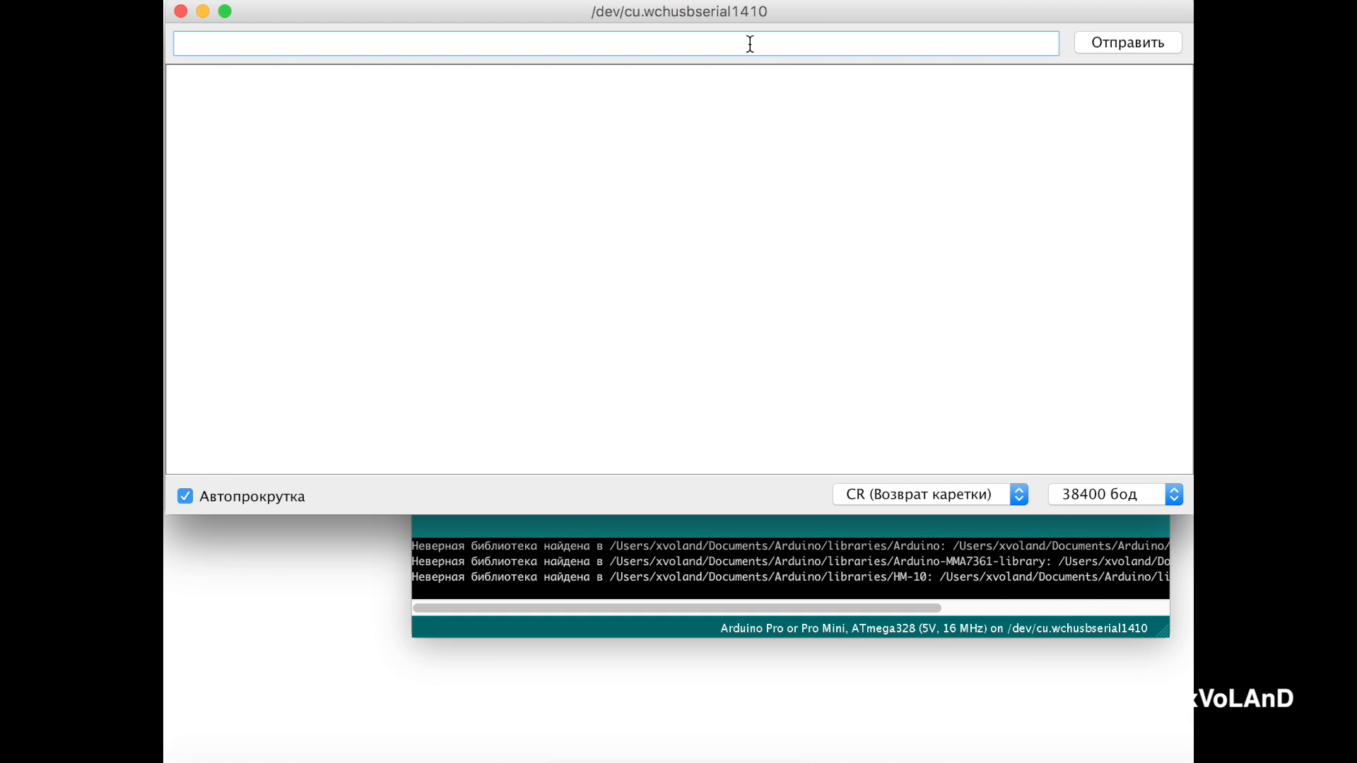
pyautogui.click(1127, 41)
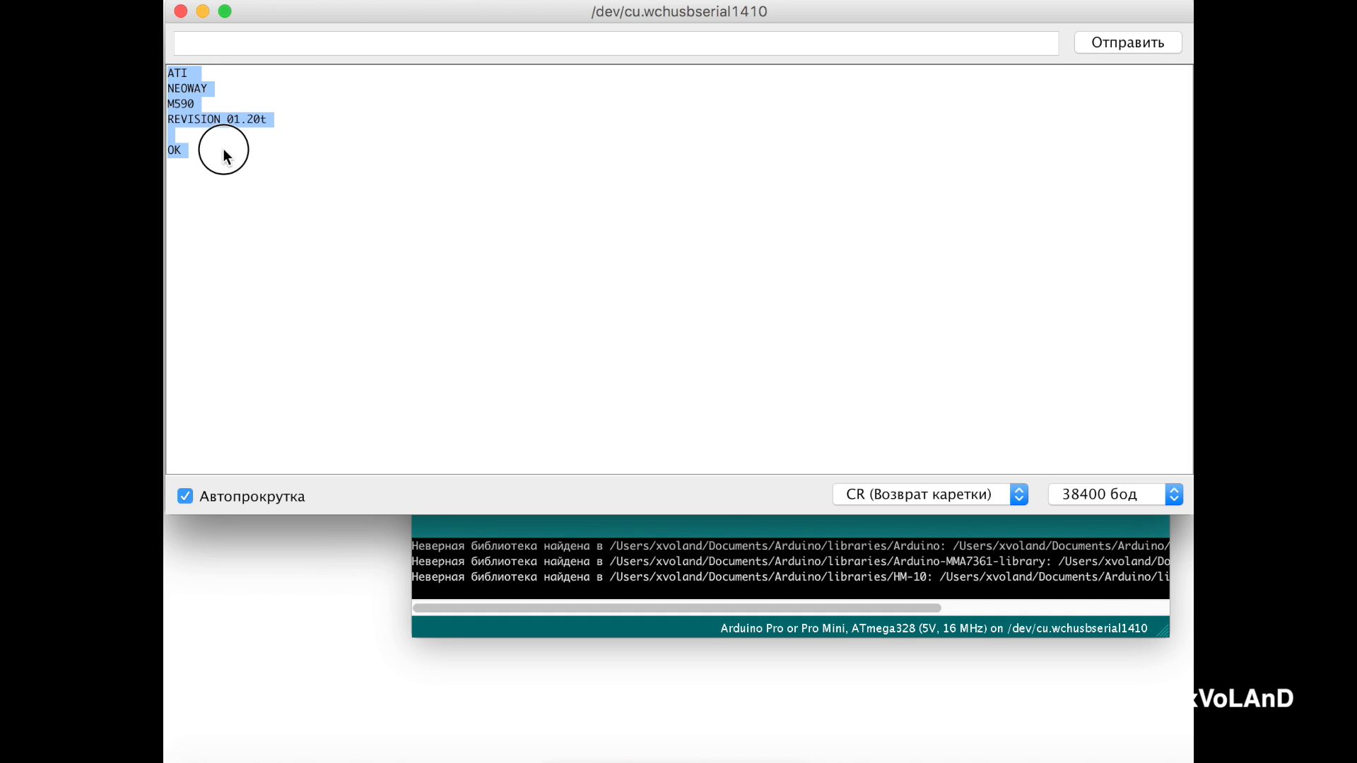
pyautogui.moveTo(1097, 484)
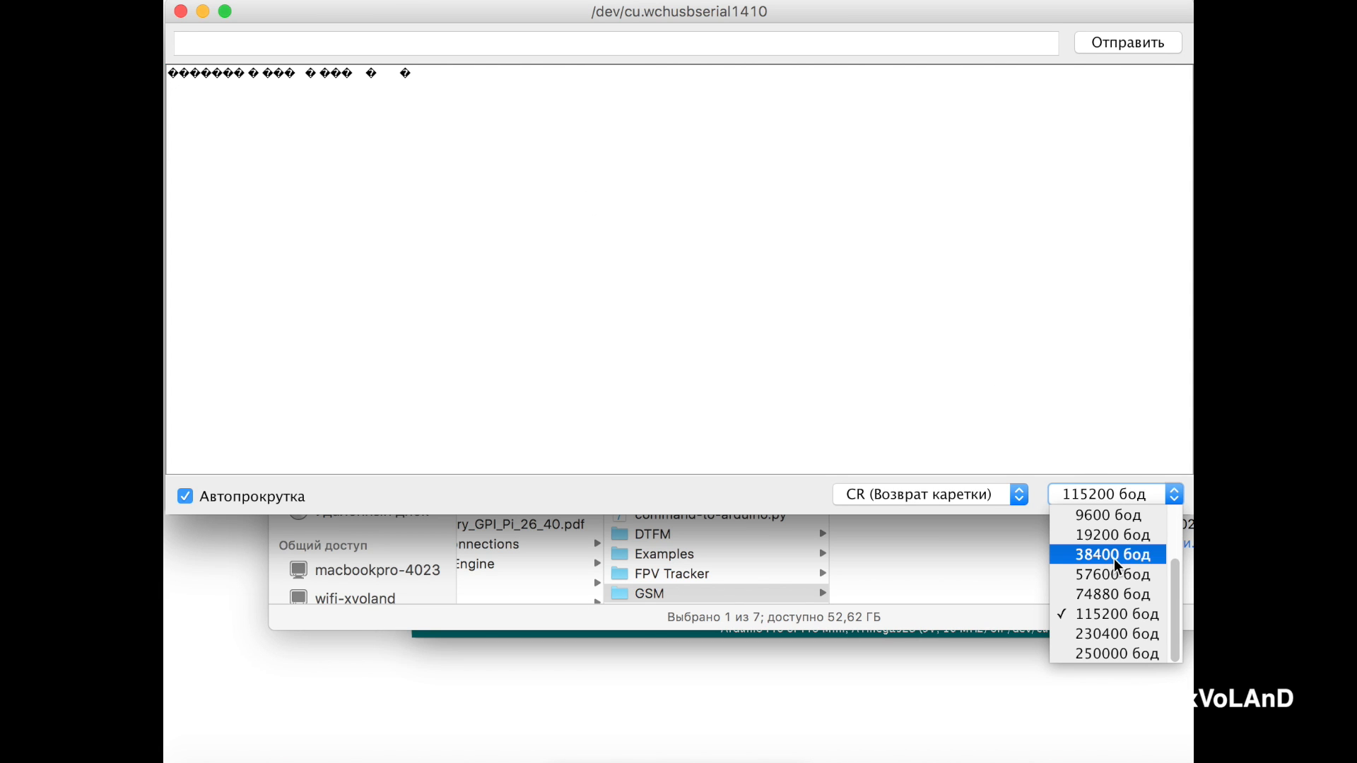
pyautogui.click(1115, 554)
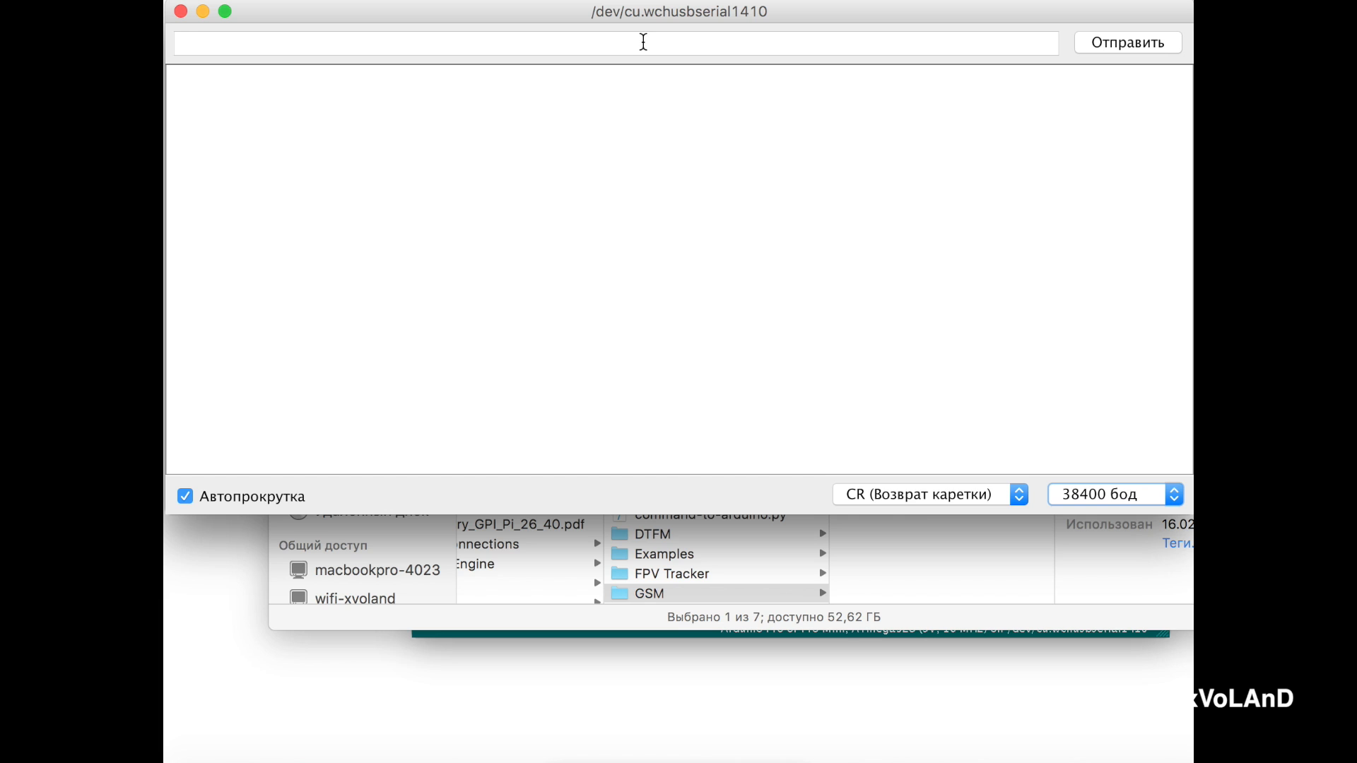
# Step: Query the module's rate with AT+IPR? and see it report 38400
pyautogui.write('AT')
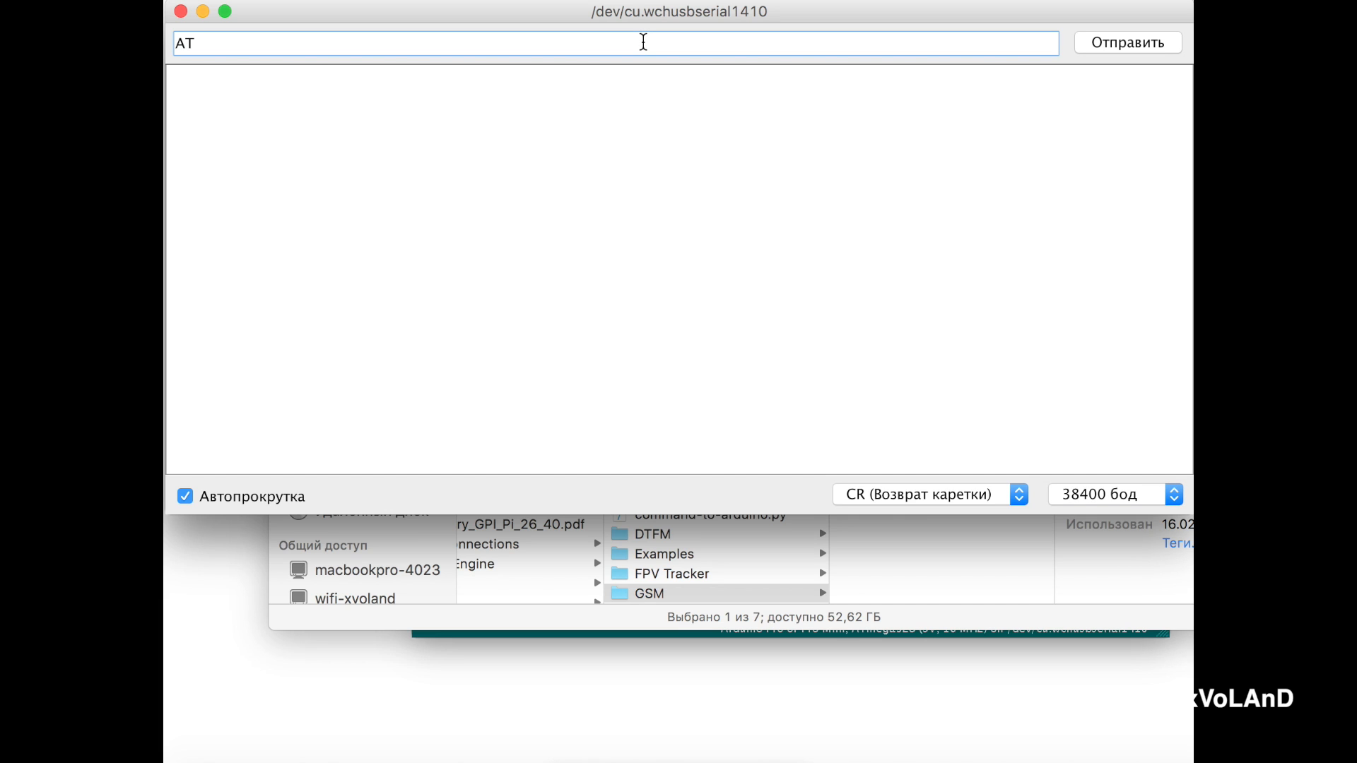
pyautogui.write('+IPR')
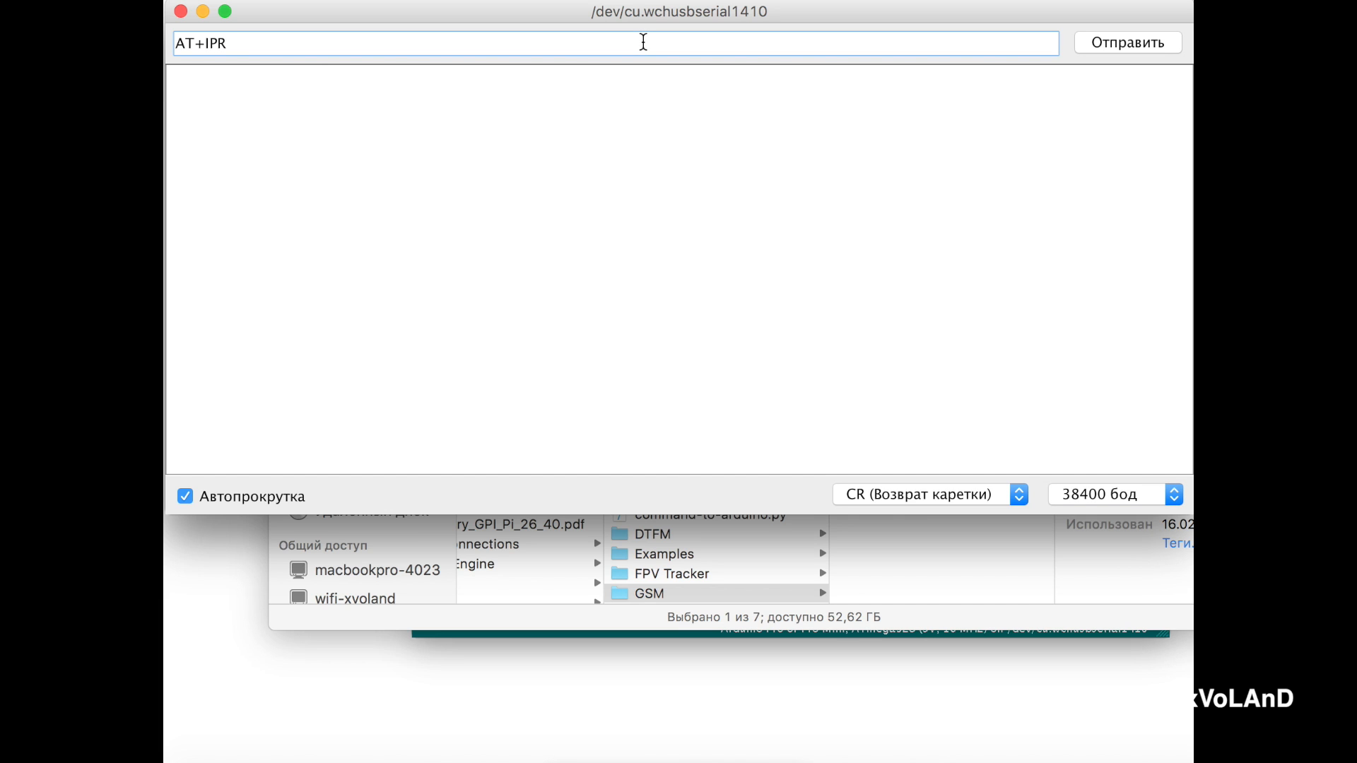
pyautogui.click(1127, 43)
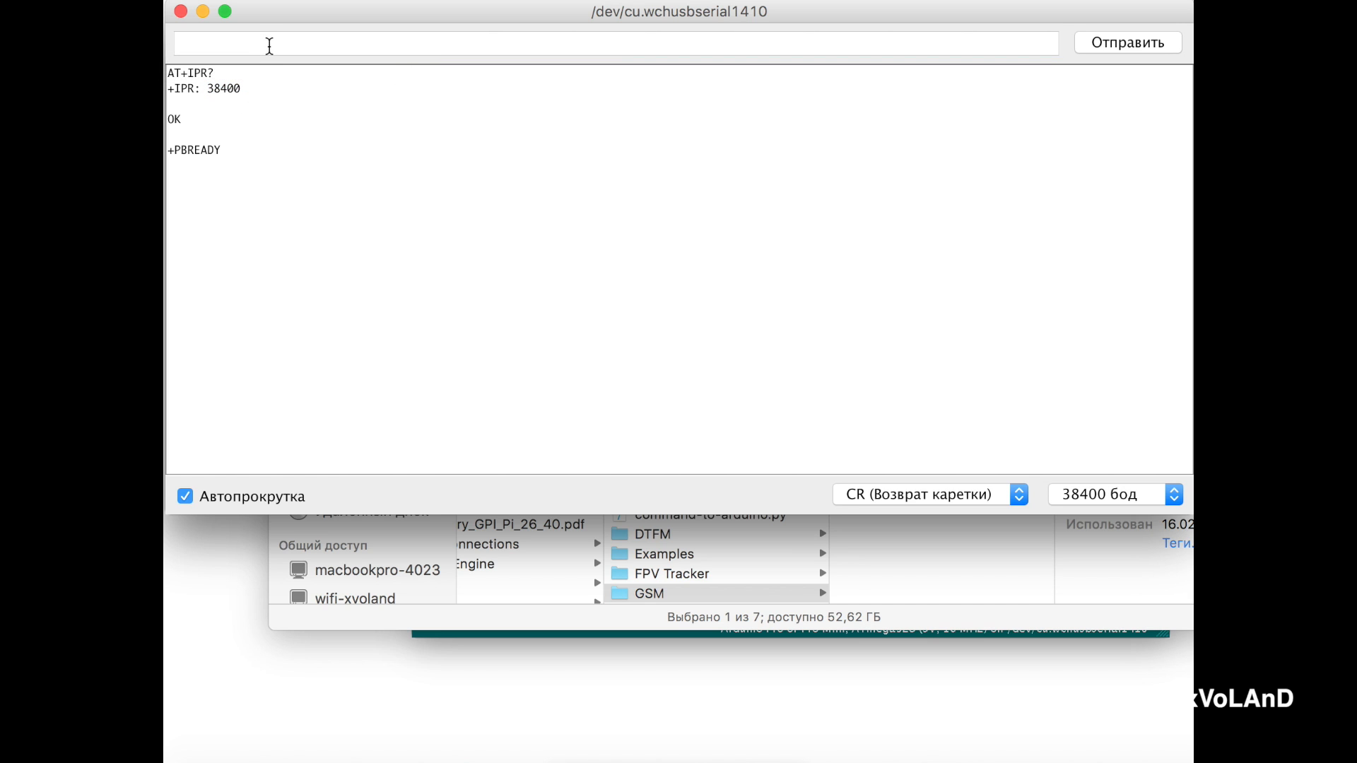
pyautogui.write('AT')
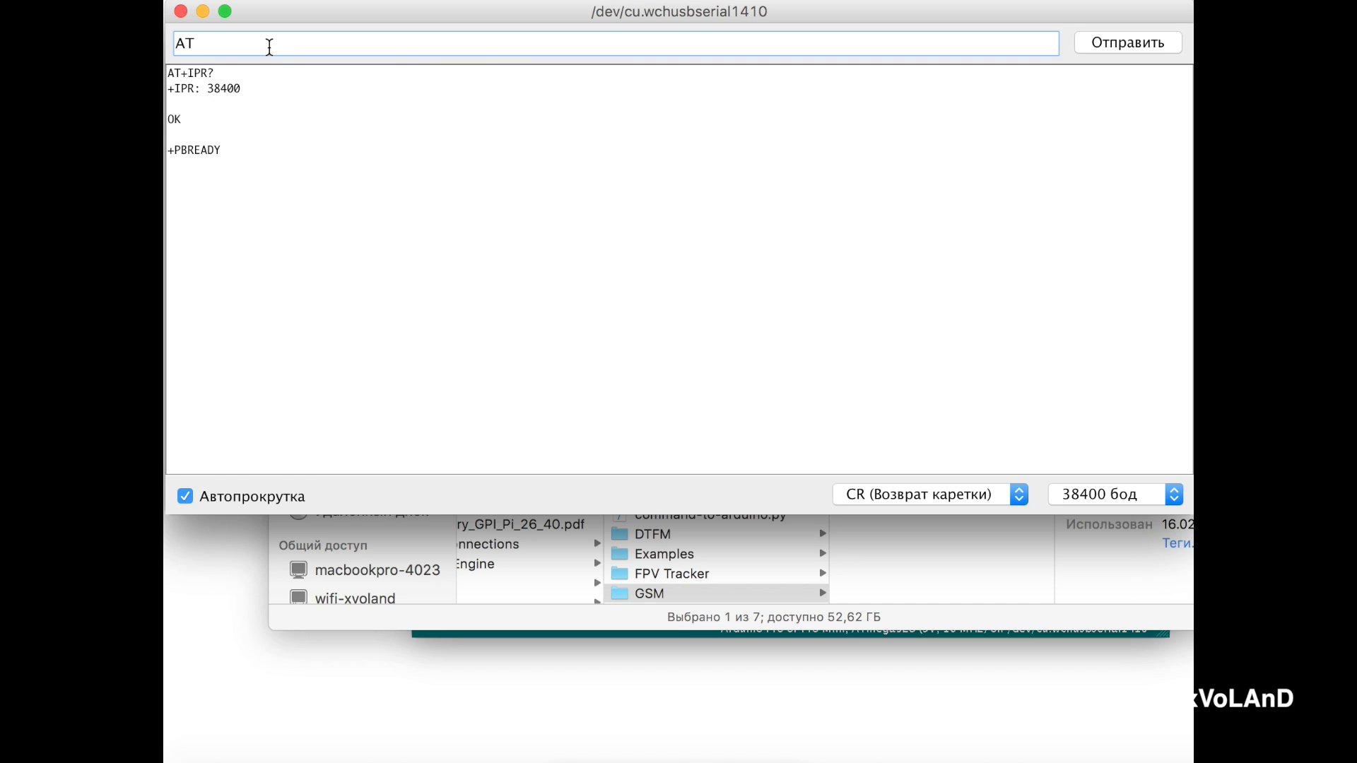
# Step: Send AT+IPR=115200 so the module switches its own serial rate, answered with OK
pyautogui.write('+I')
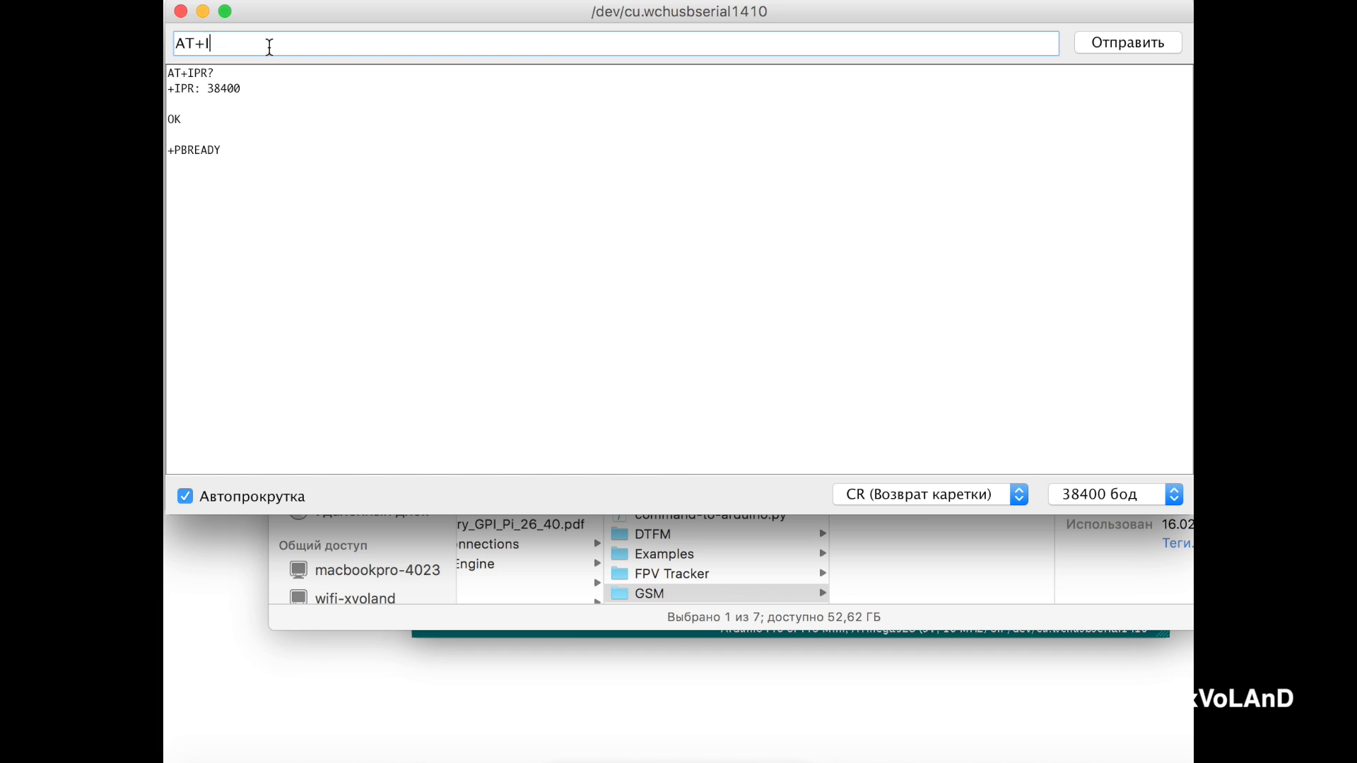
pyautogui.write('PR=')
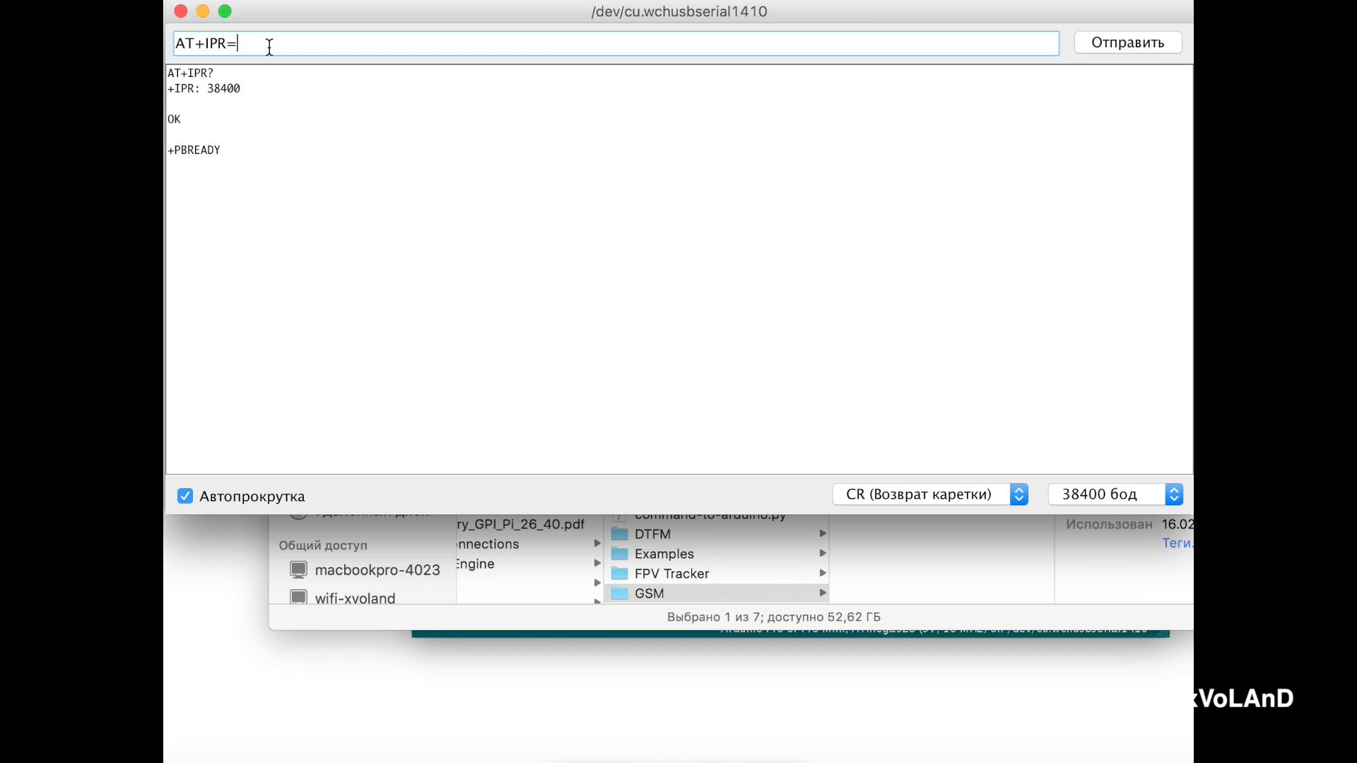
pyautogui.write('11')
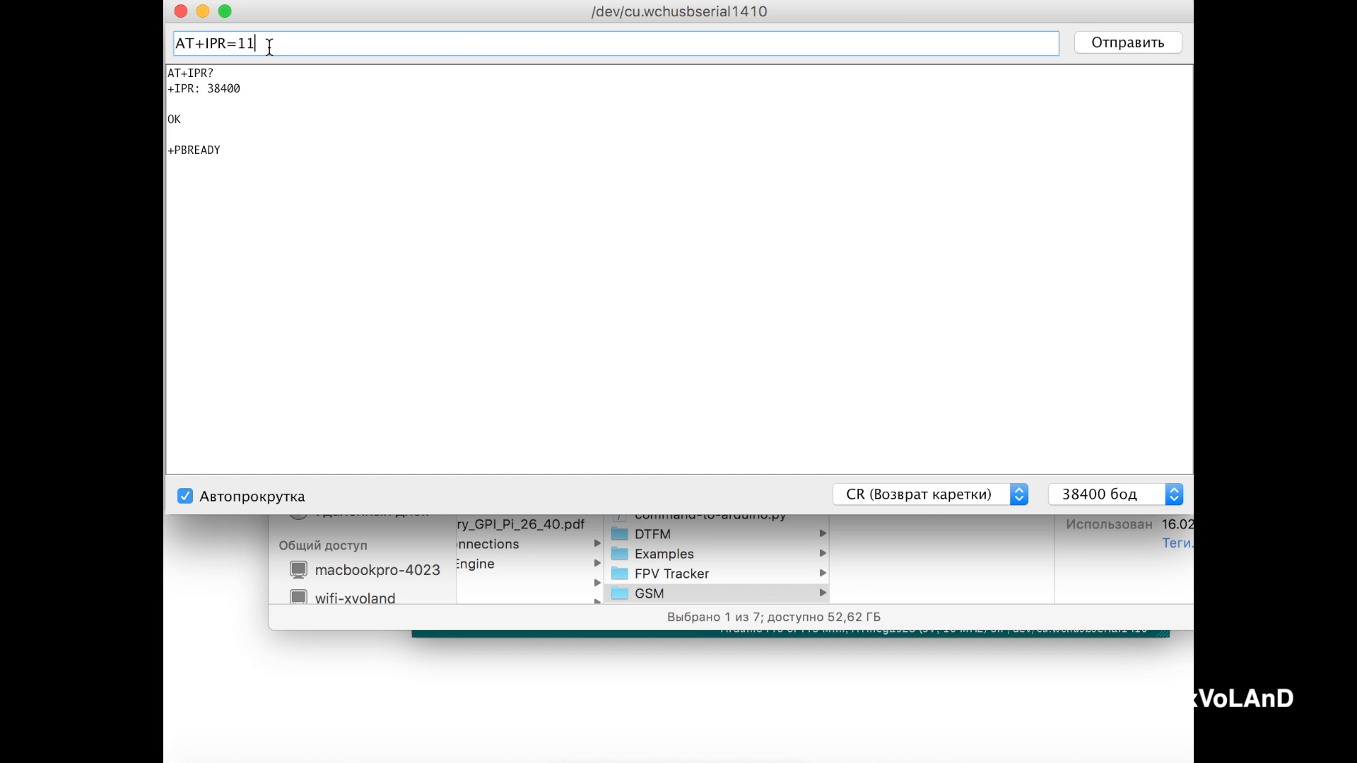
pyautogui.write('5000')
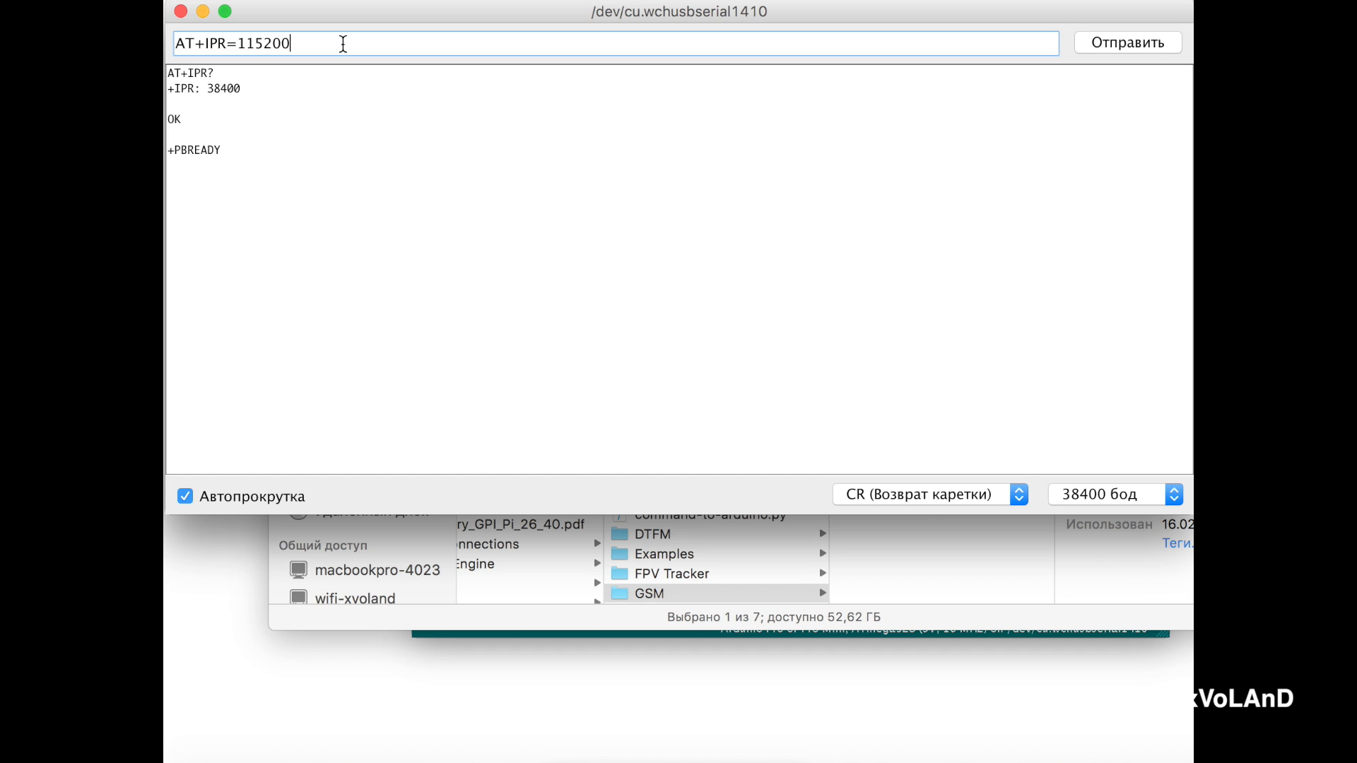
pyautogui.click(1126, 42)
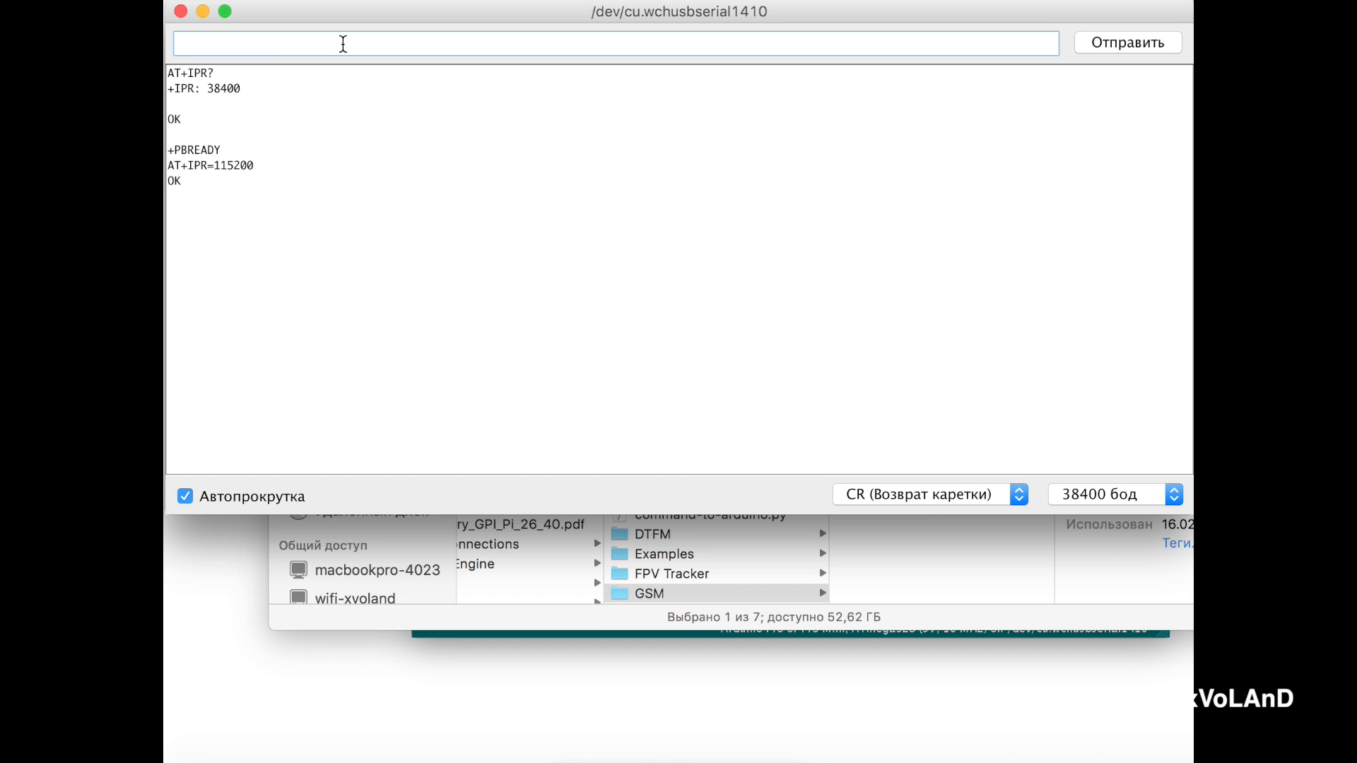
# Step: Send AT+IPR? again, now getting a garbled reply at the old 38400 monitor rate
pyautogui.write('AT')
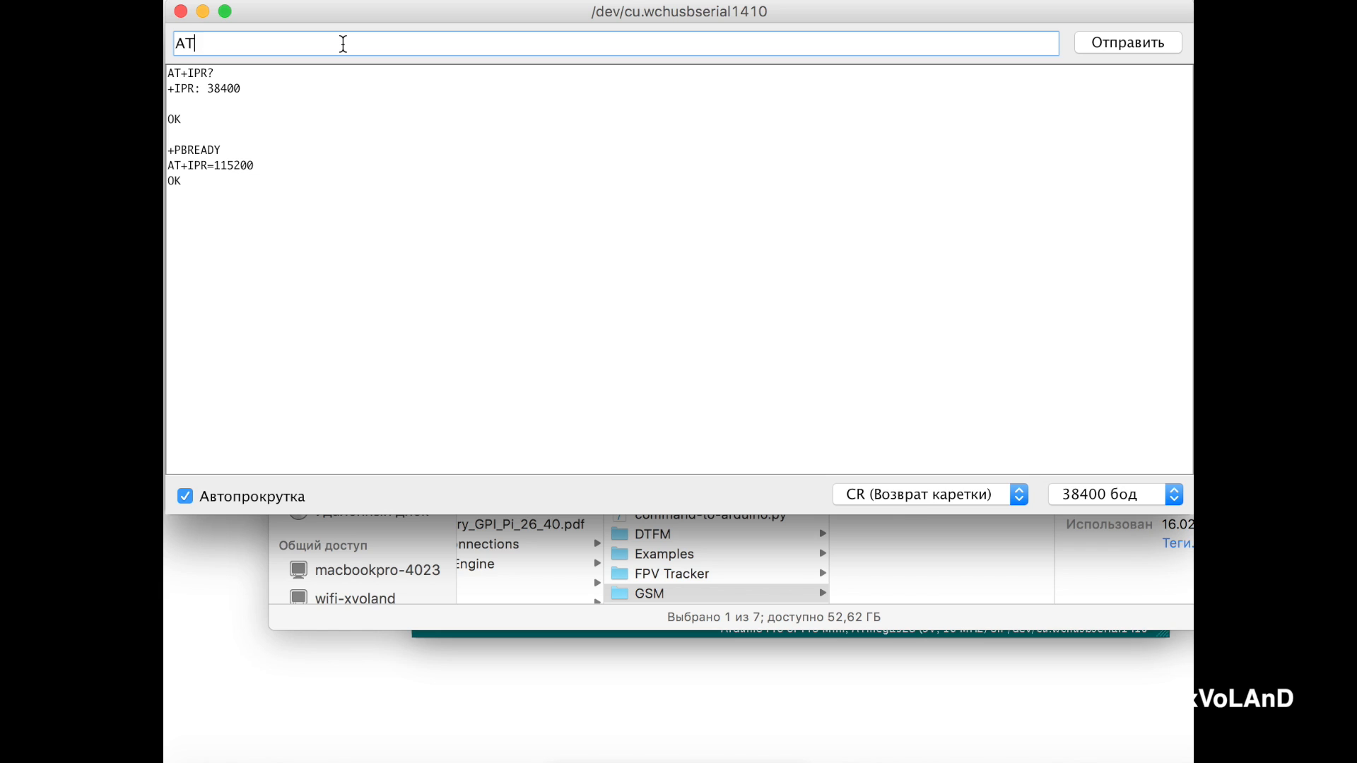
pyautogui.write('+IPR')
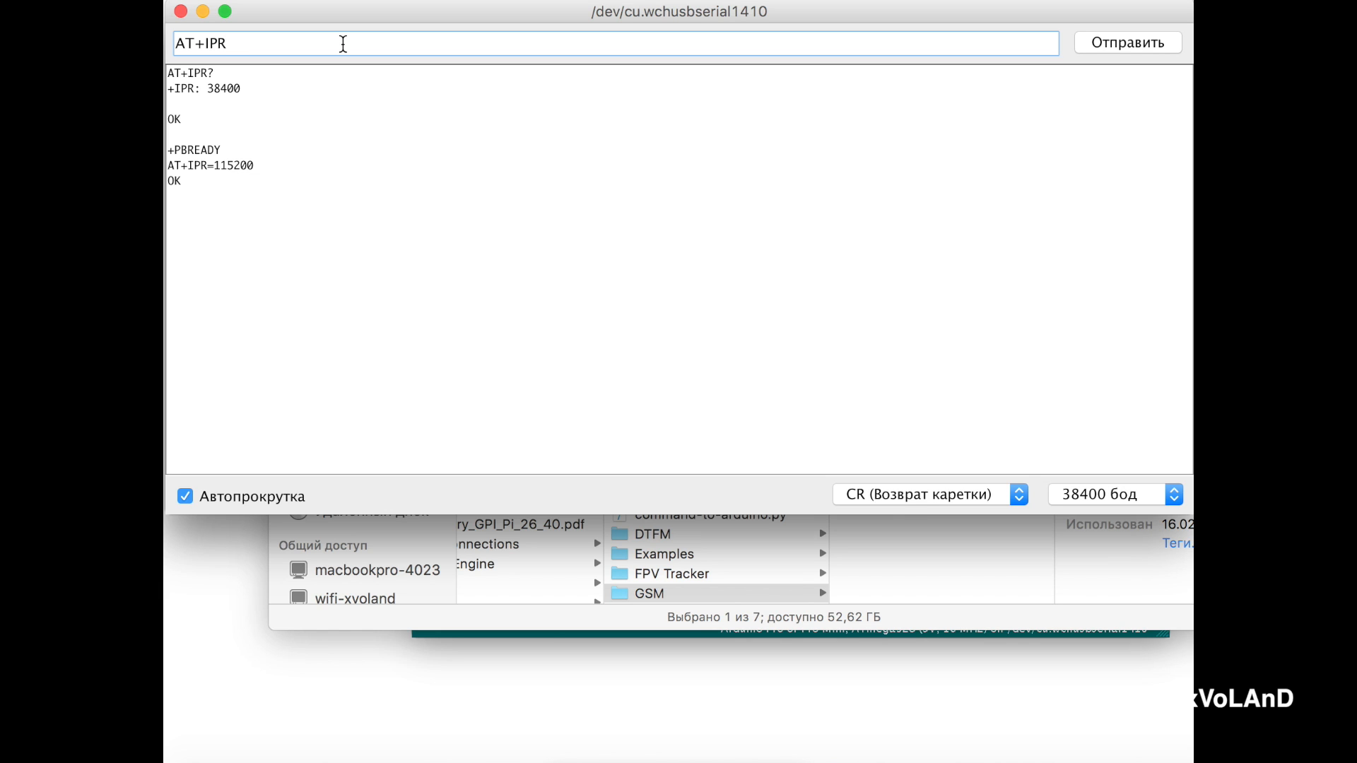
pyautogui.click(1126, 41)
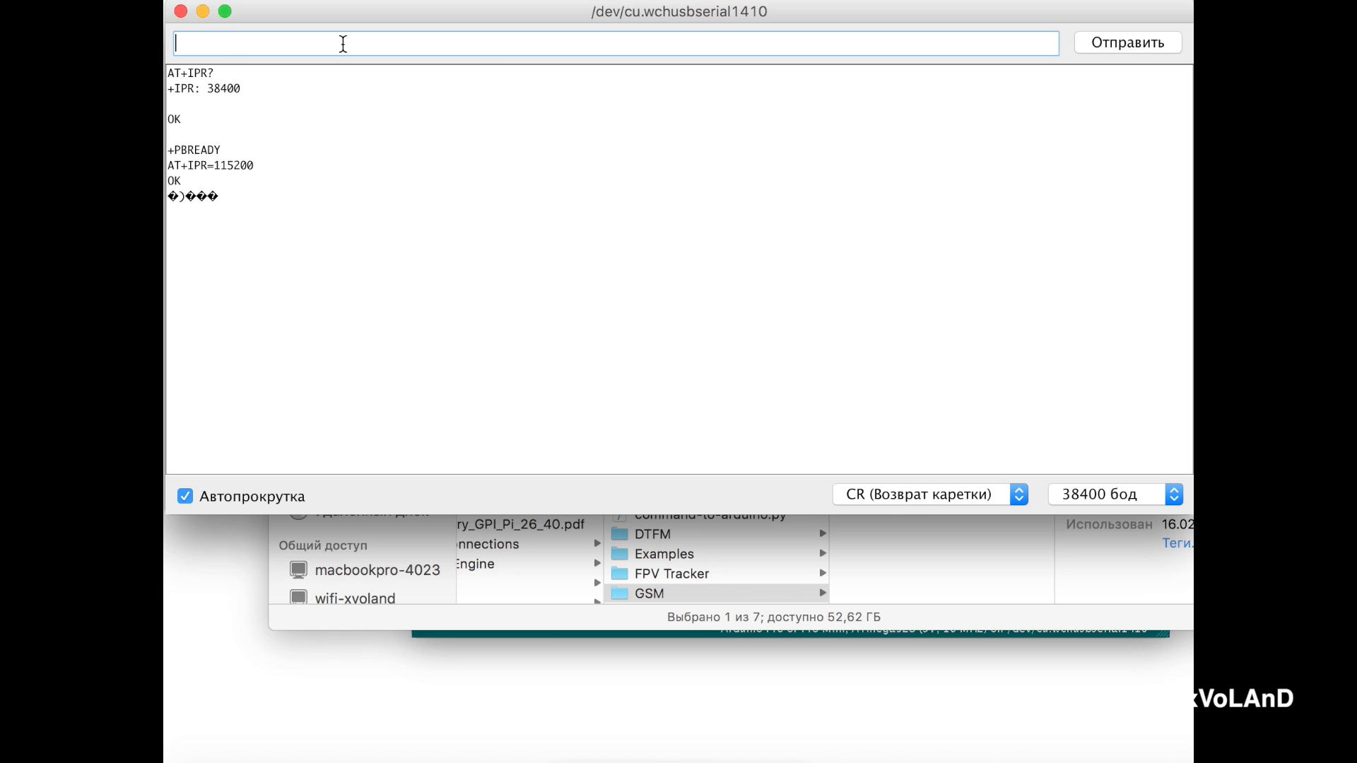
pyautogui.moveTo(175, 205)
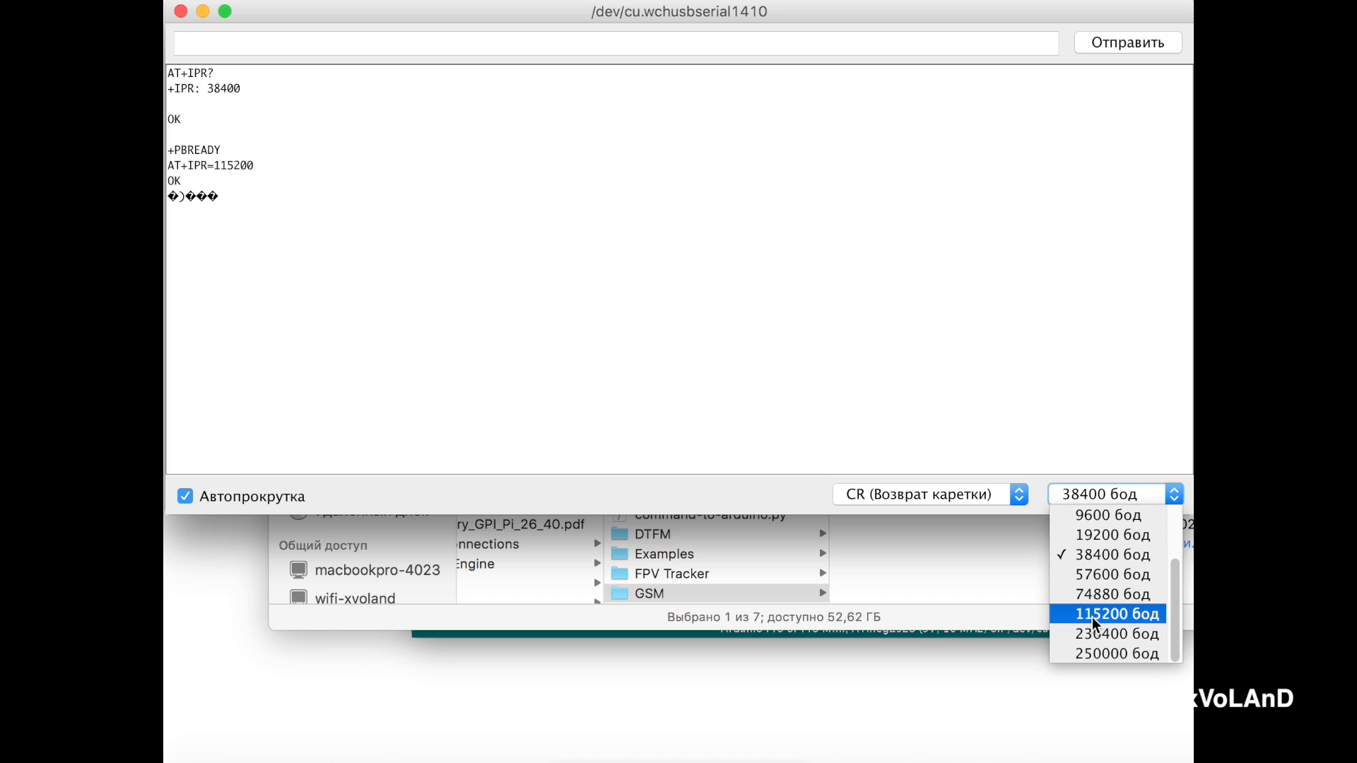
# Step: Set the monitor to 115200 baud and query AT+IPR?, confirming +IPR: 115200 and MODEM:STARTUP
pyautogui.click(1114, 612)
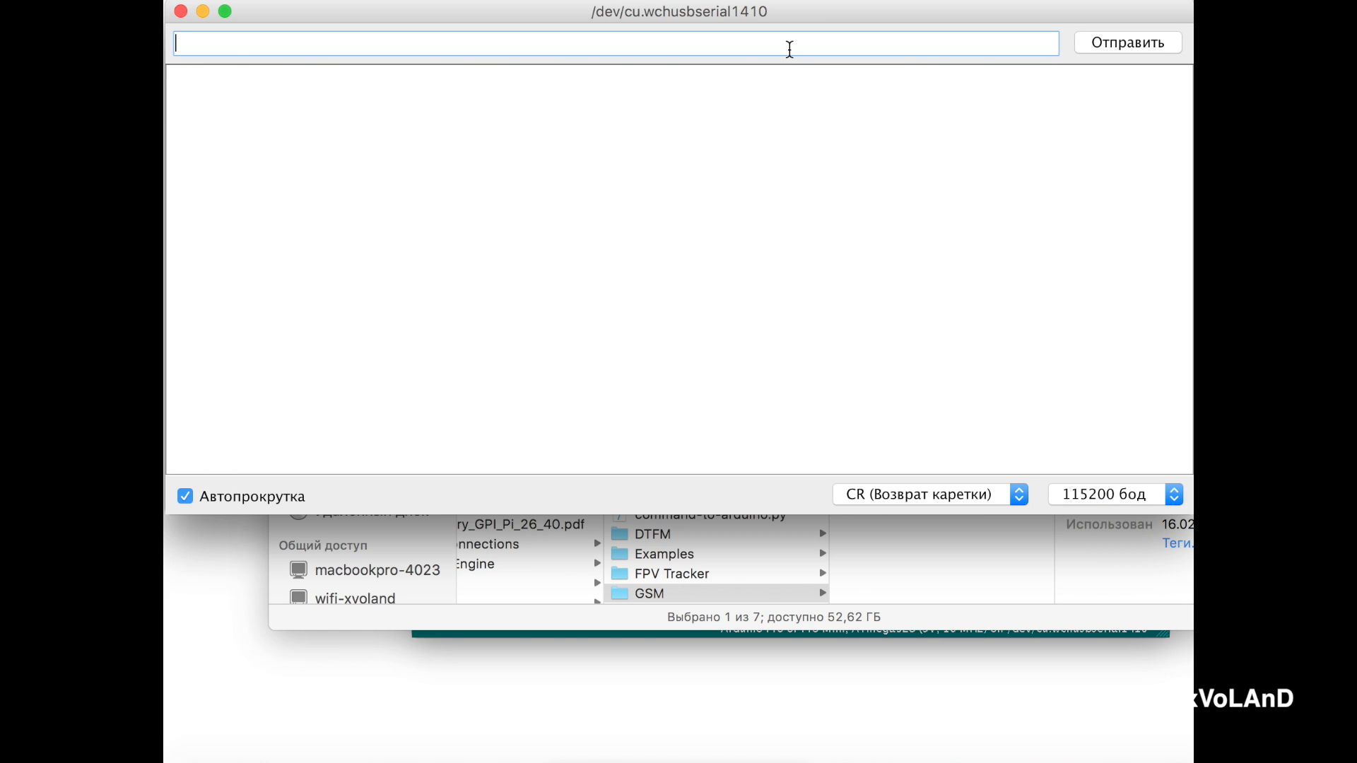
pyautogui.write('AT+IP')
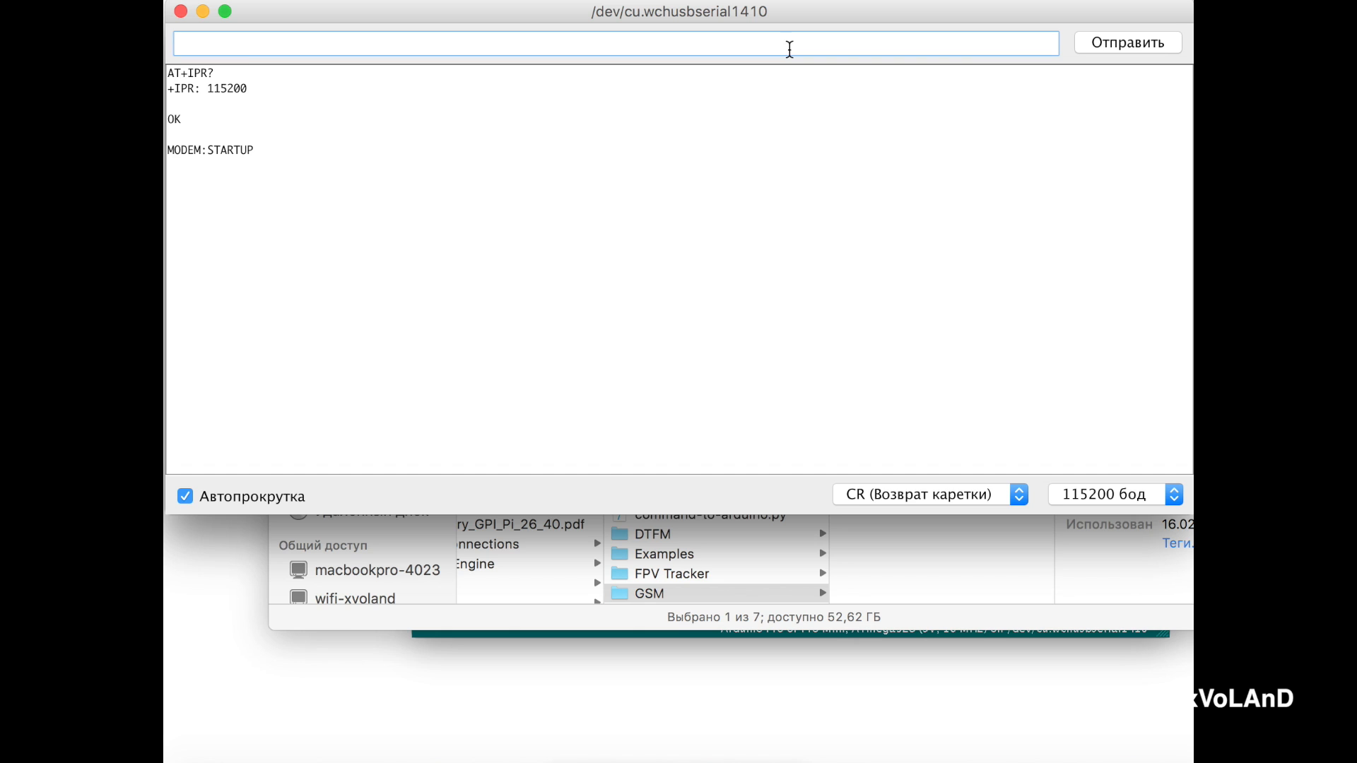
pyautogui.moveTo(174, 78)
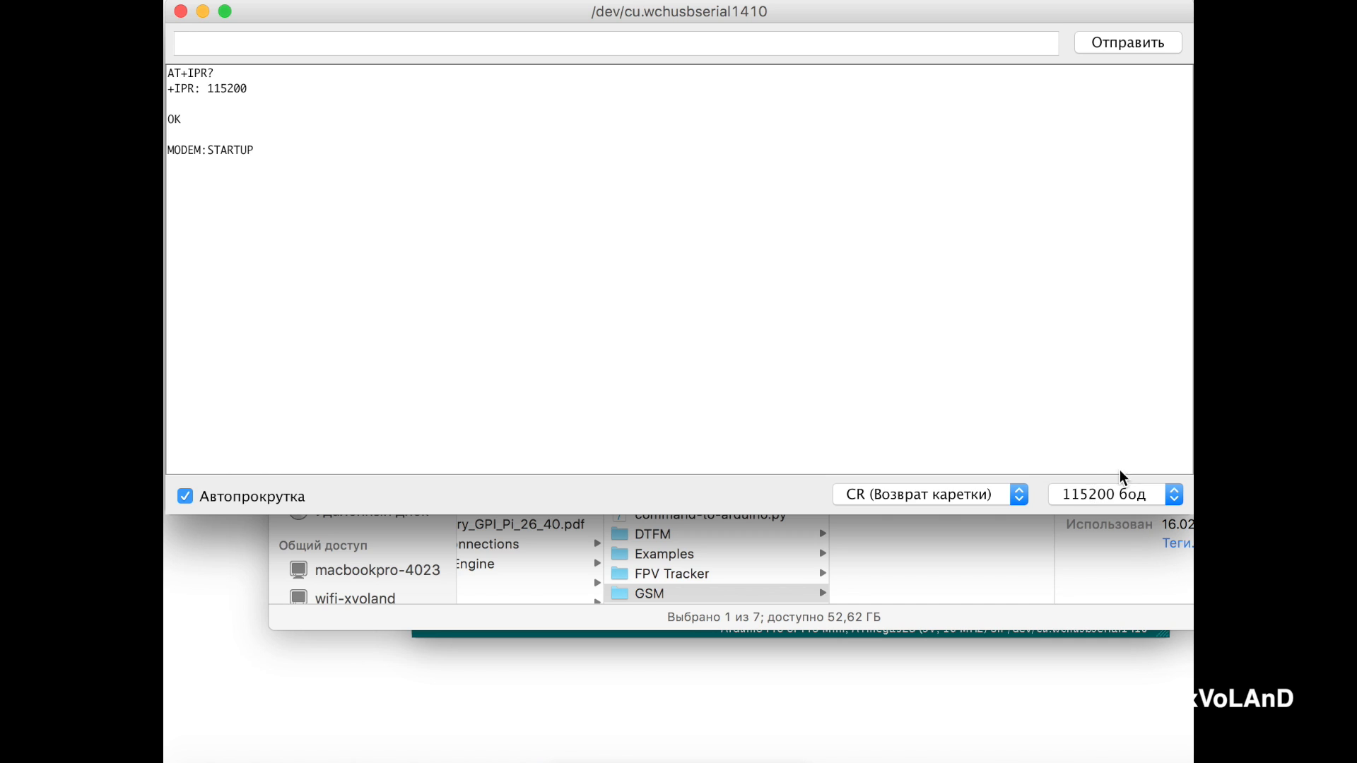
pyautogui.moveTo(1116, 502)
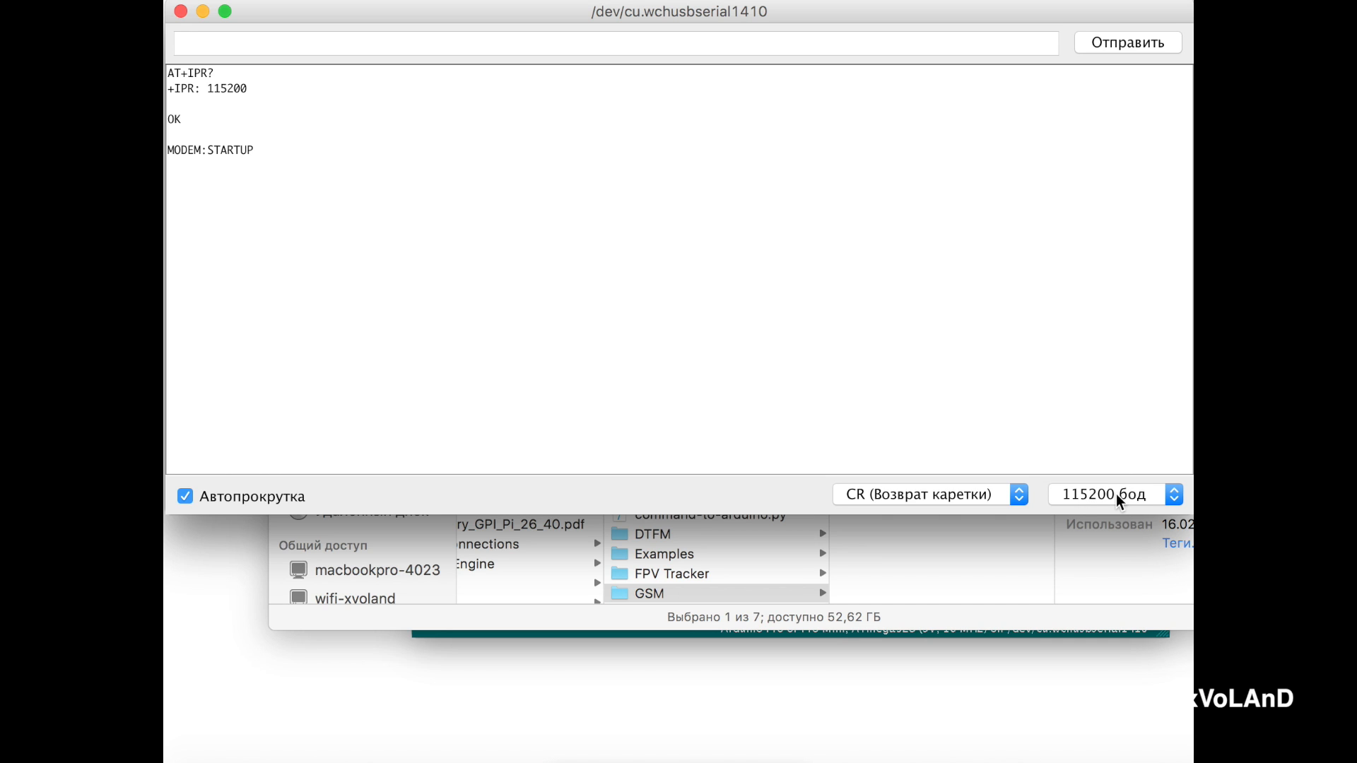
pyautogui.moveTo(691, 150)
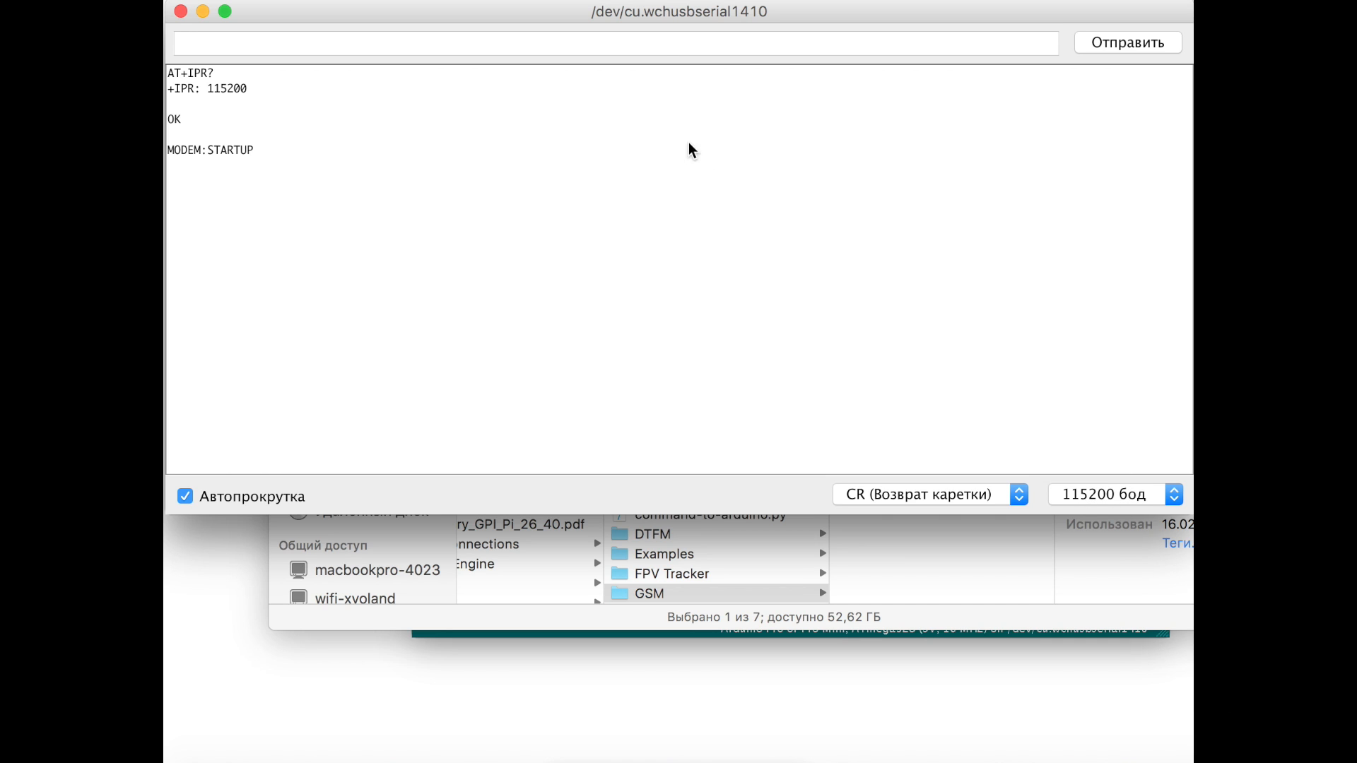
pyautogui.write('tha')
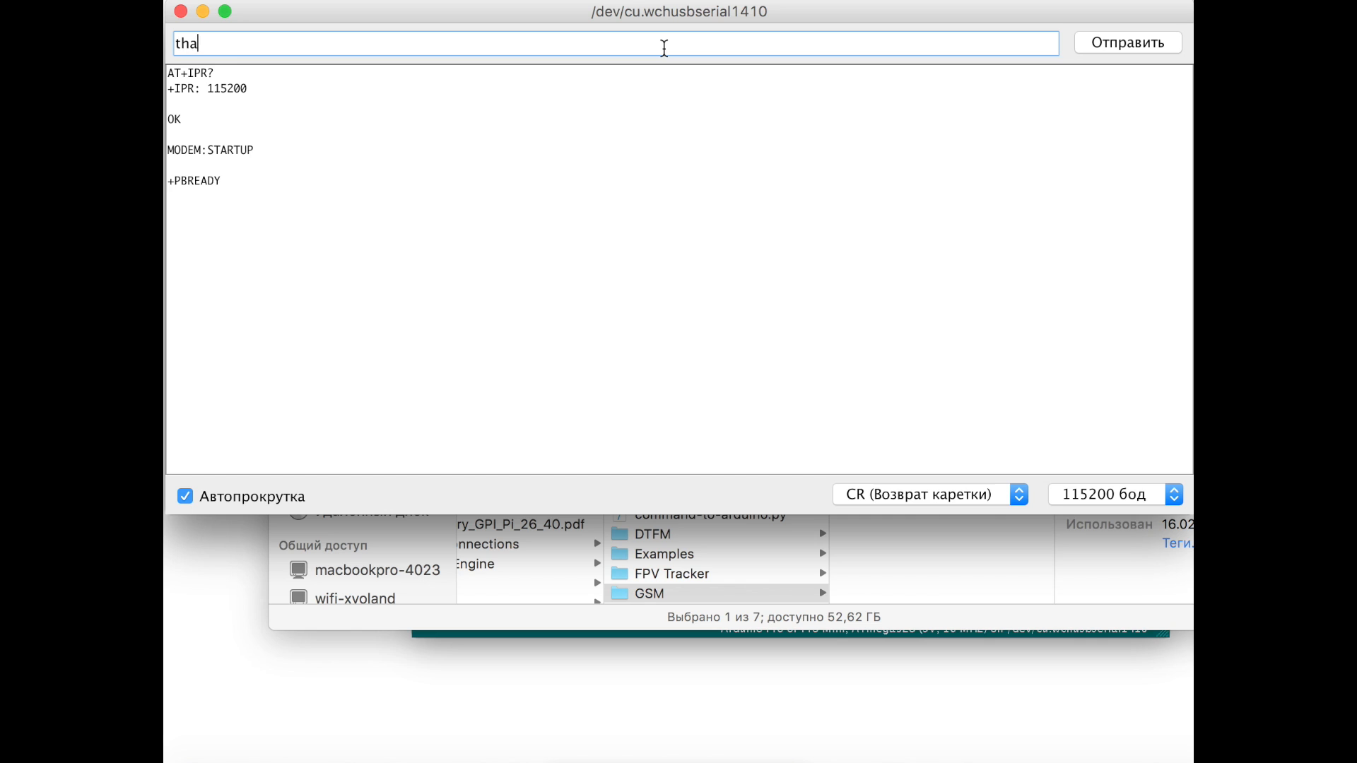